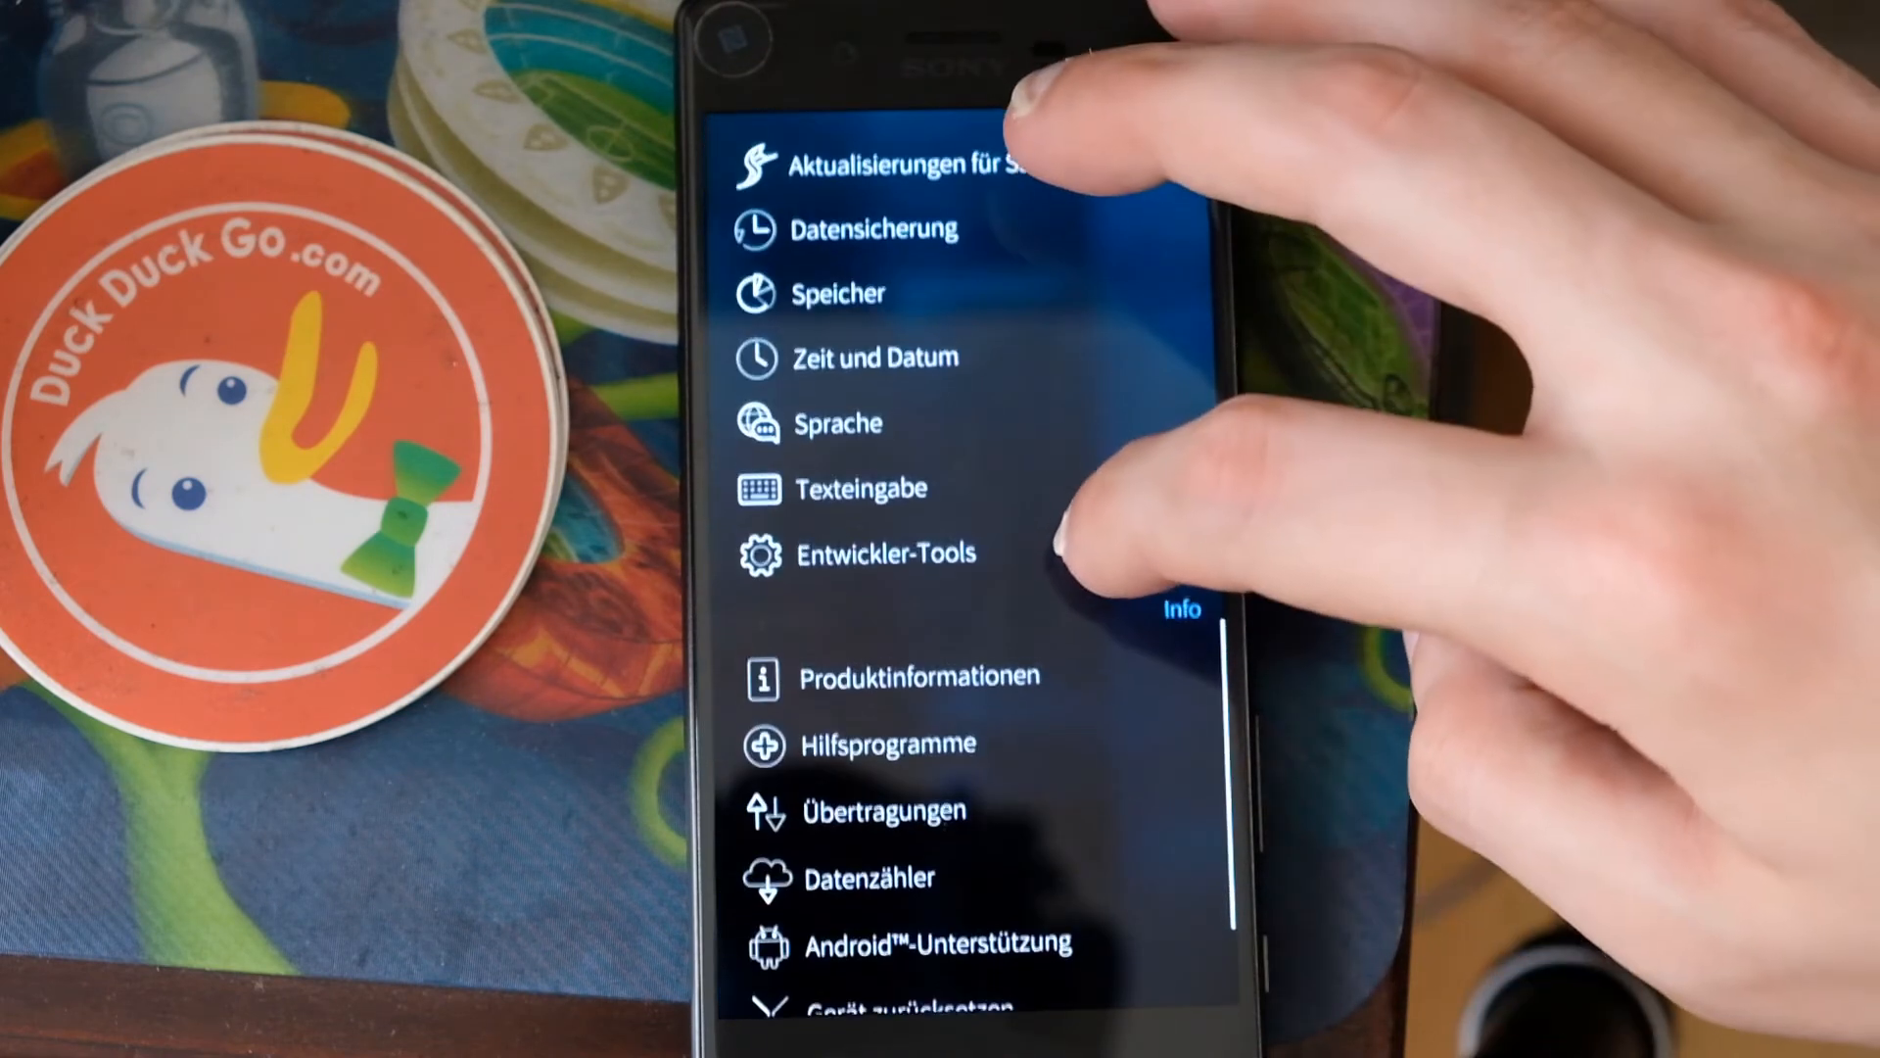
- Open the Entwickler-Tools entry under System in the phone's Settings app
{"action": "left_click", "coordinate": [887, 562]}
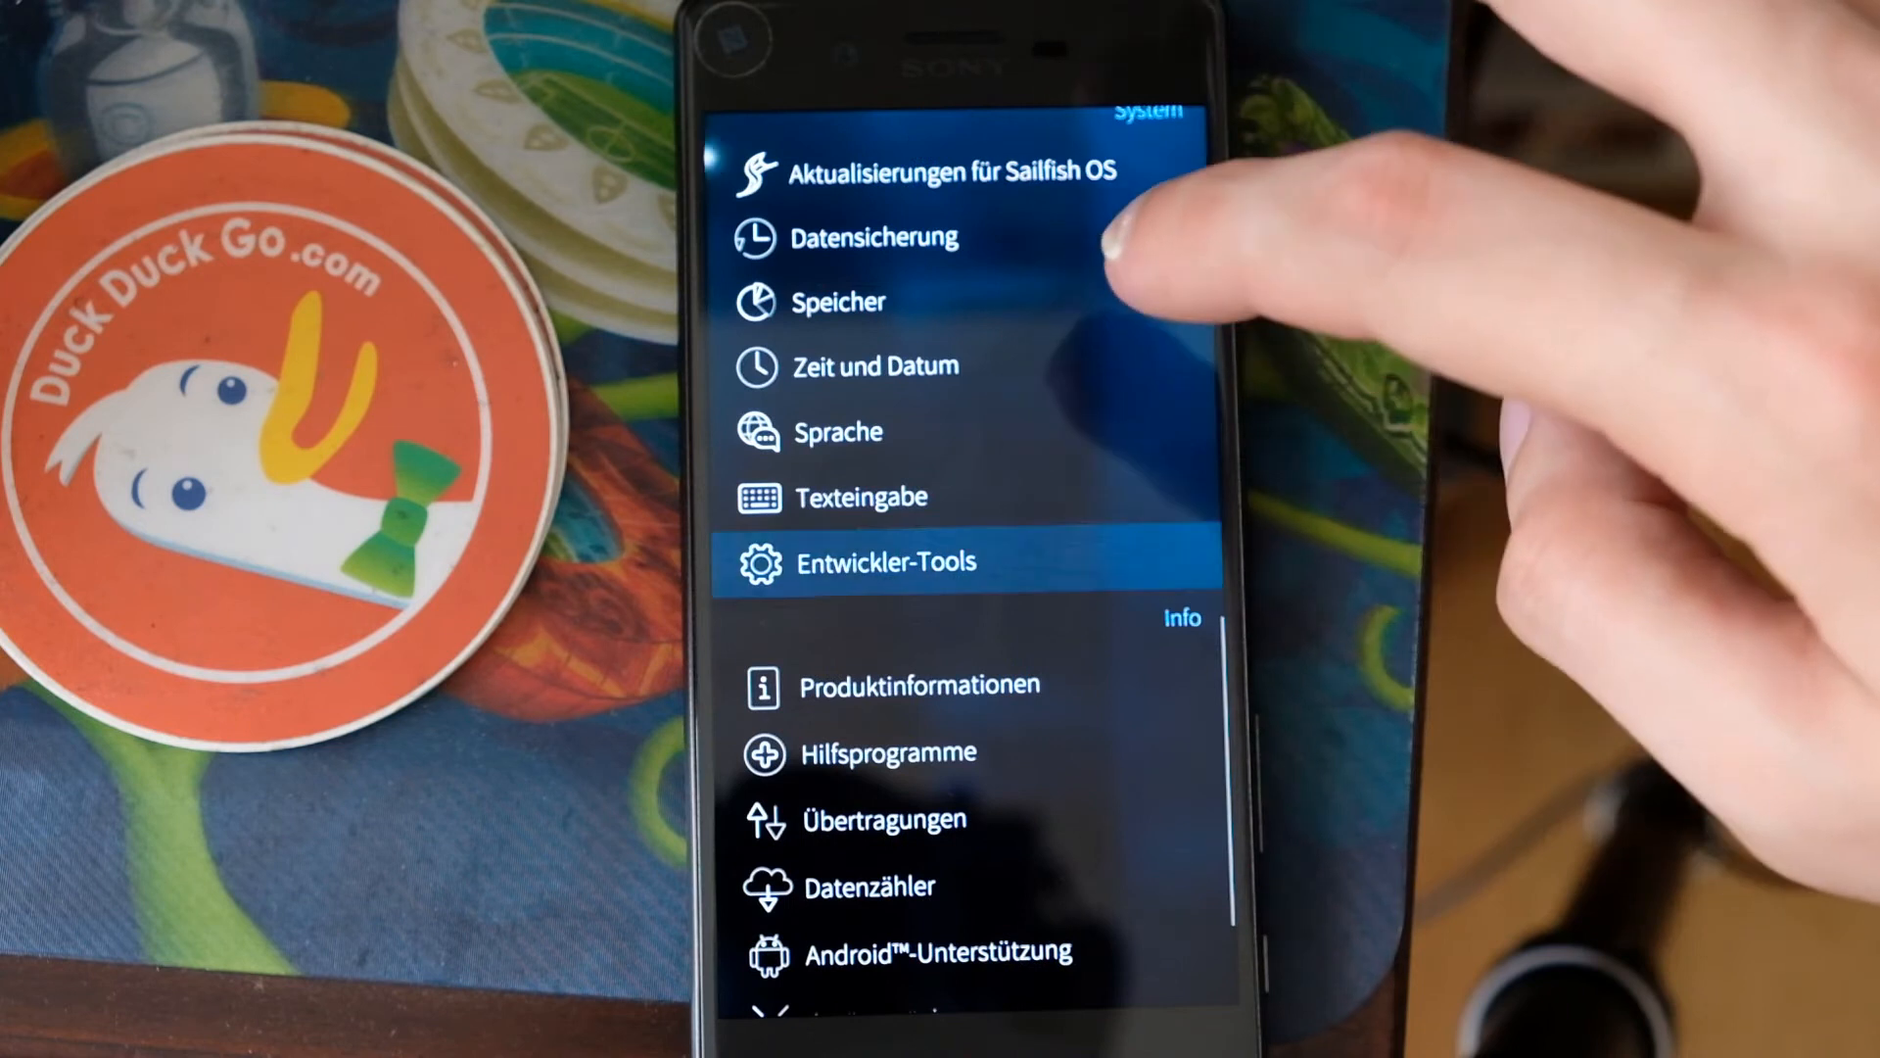
{"action": "left_click", "coordinate": [889, 562]}
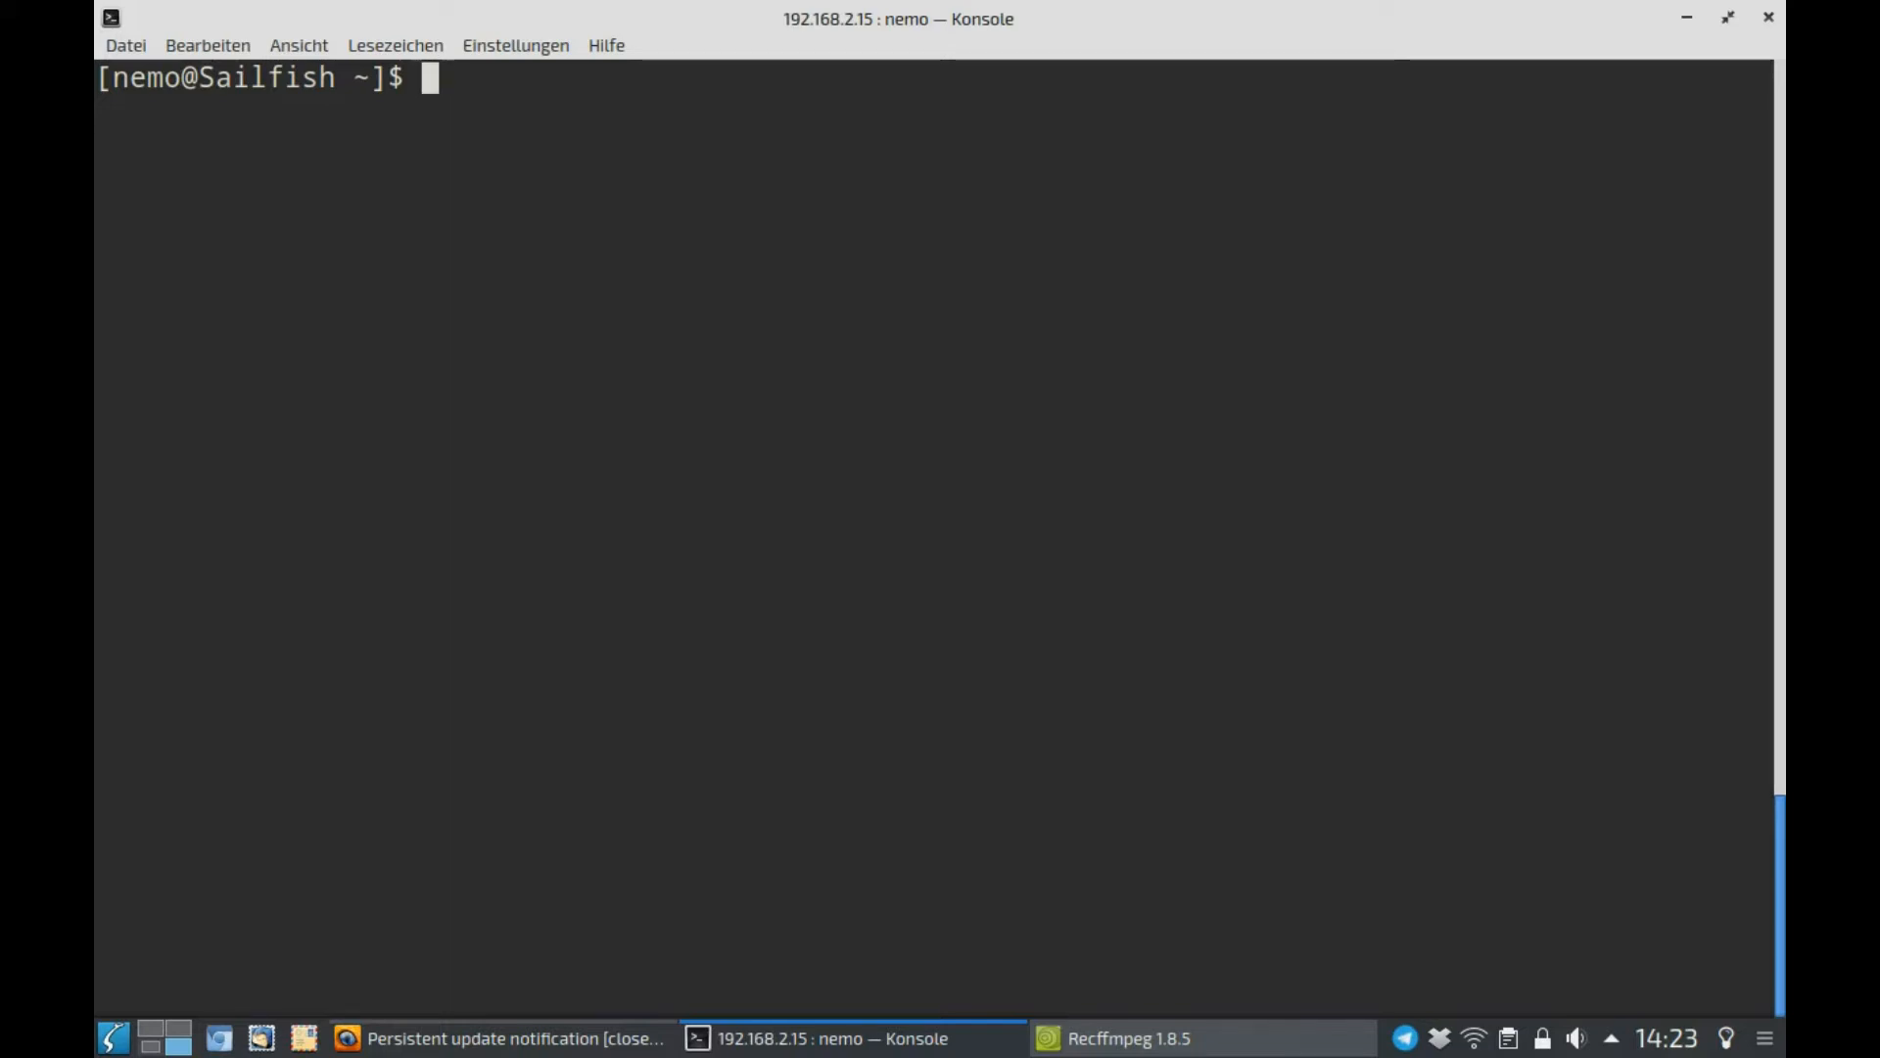
- Open /var/log/systemupdate.log in vi, tab-completing the file name
{"action": "type", "text": "vi /v"}
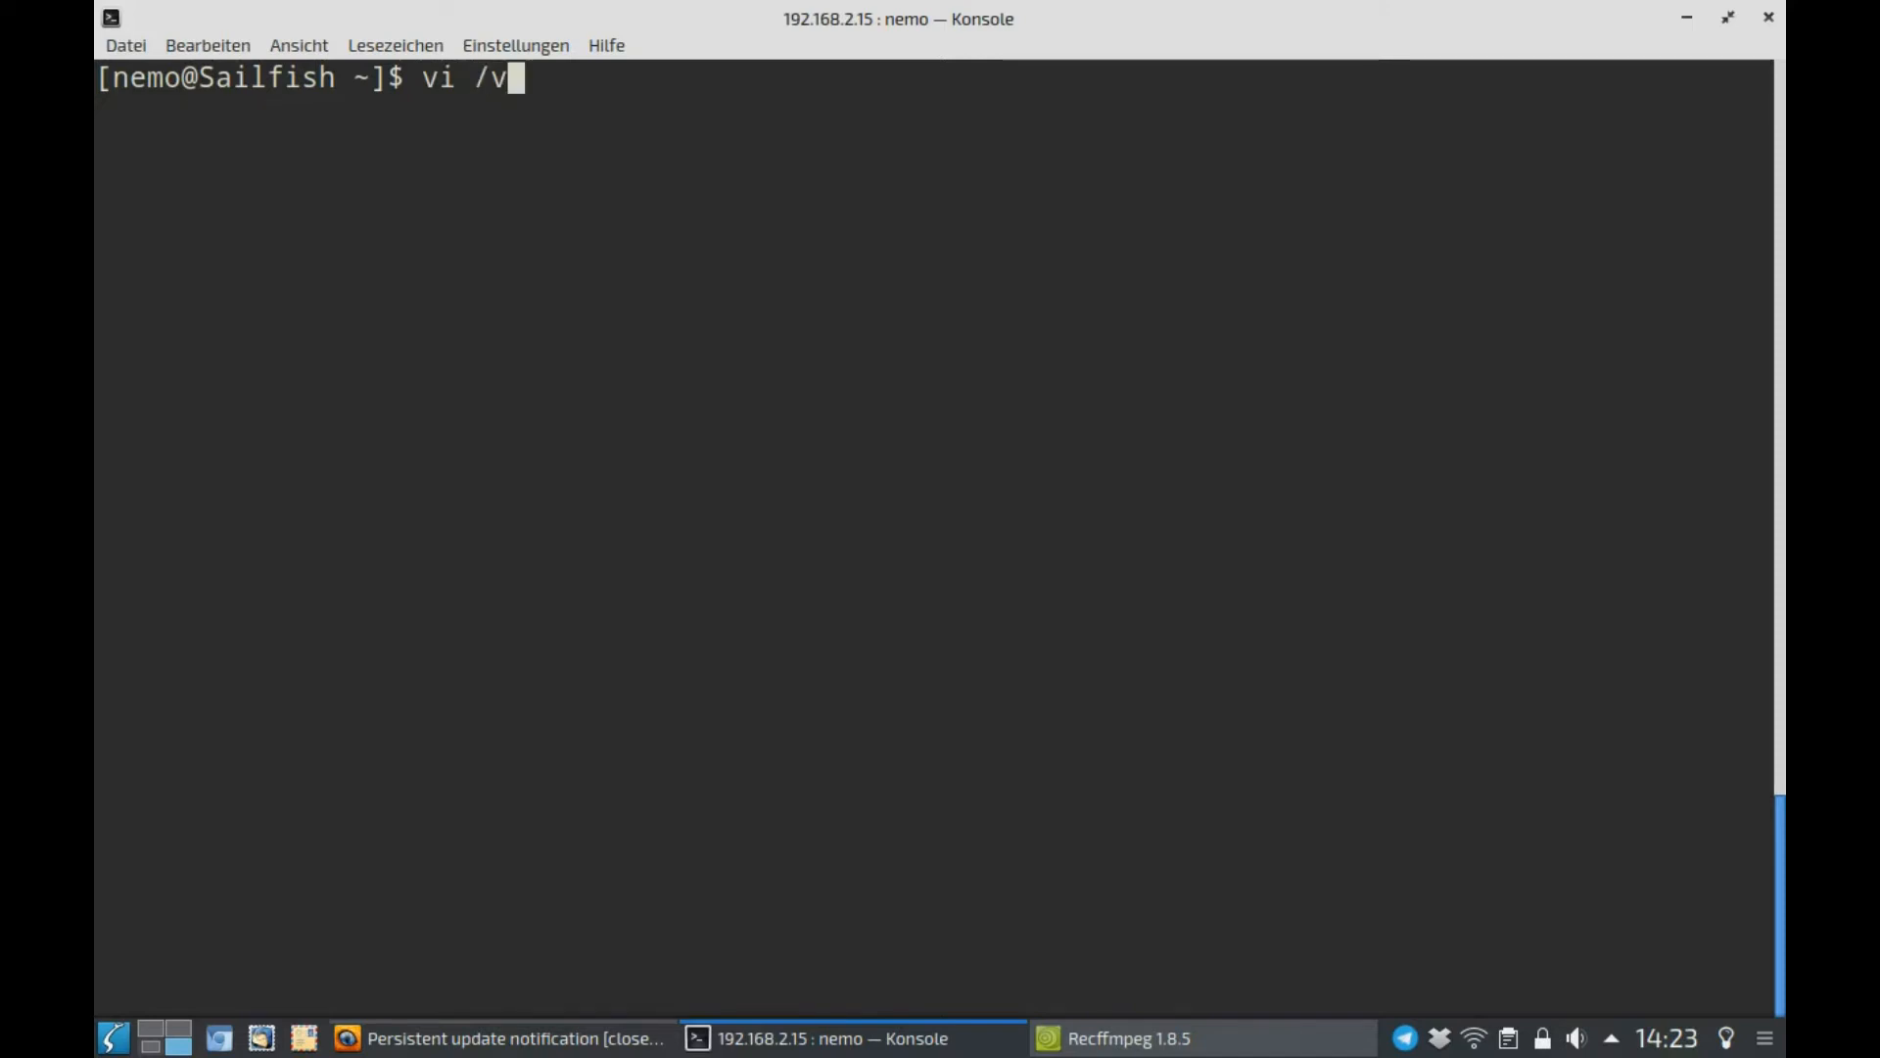
{"action": "type", "text": "ar/log/sy"}
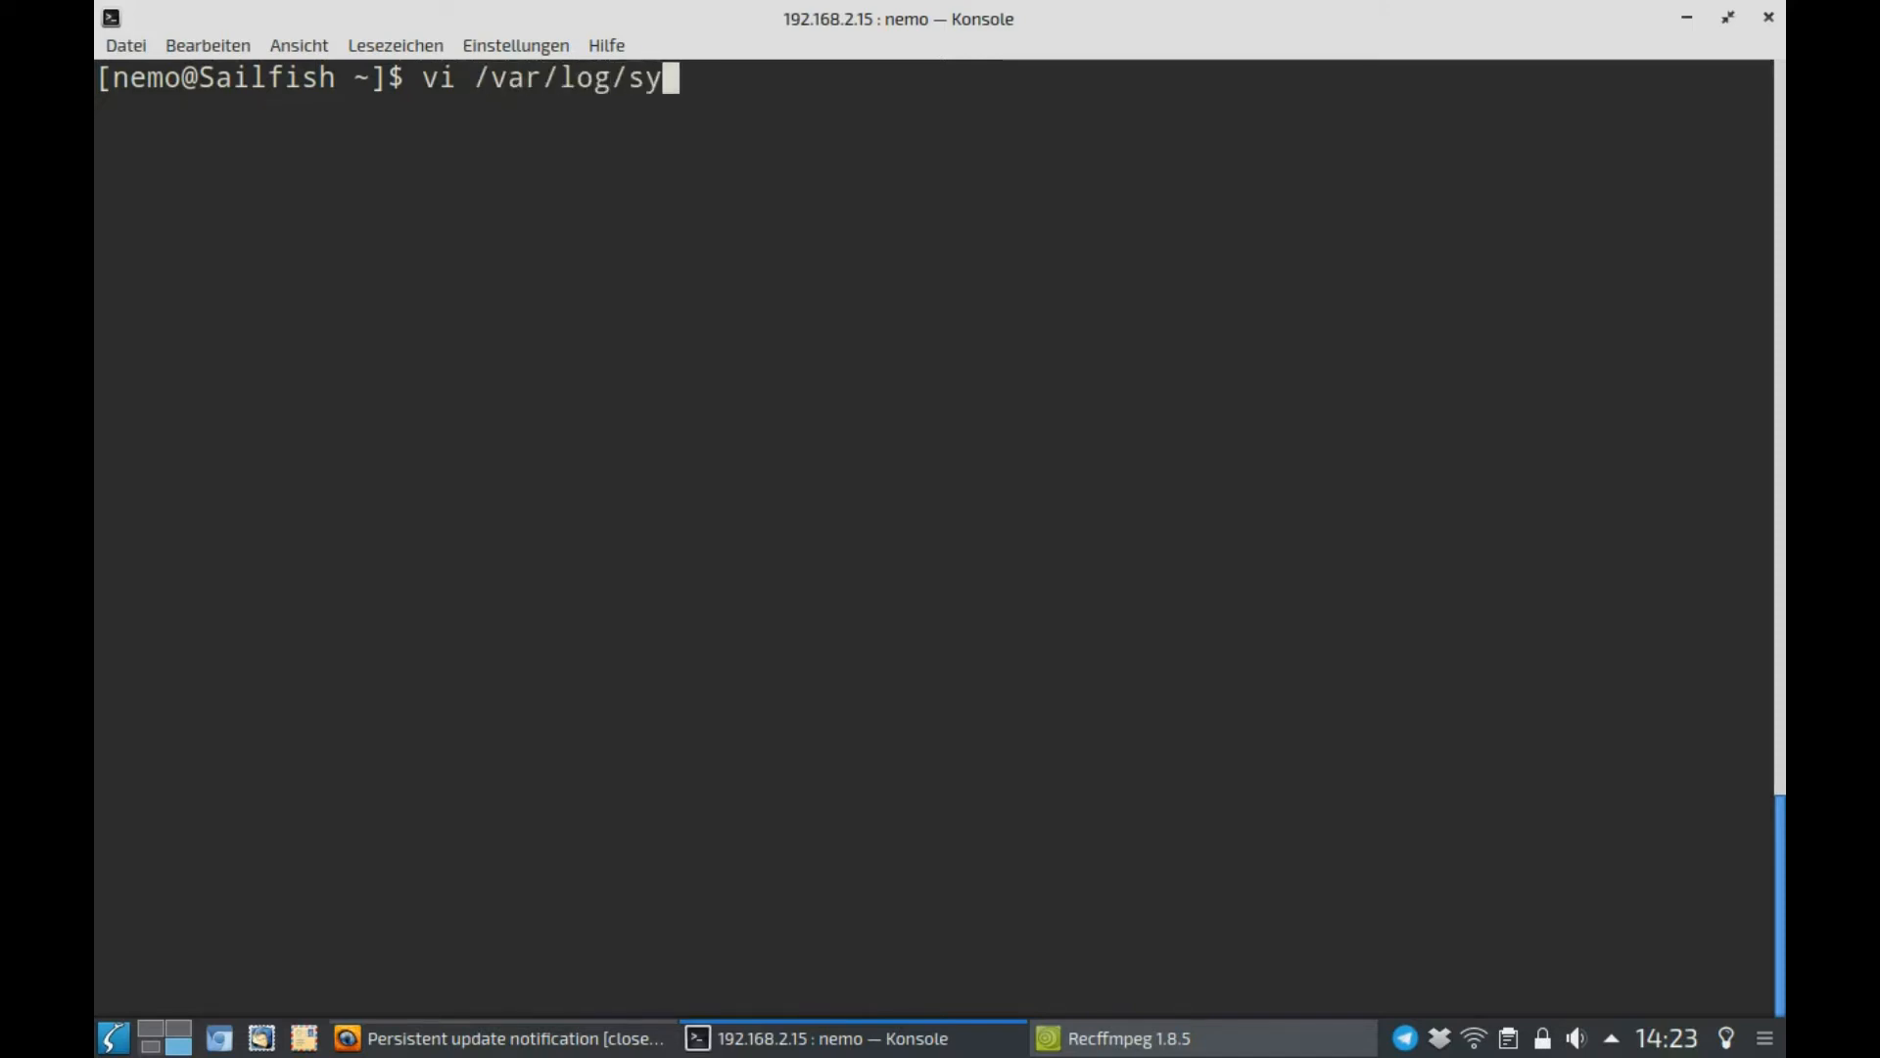
{"action": "key", "text": "Tab"}
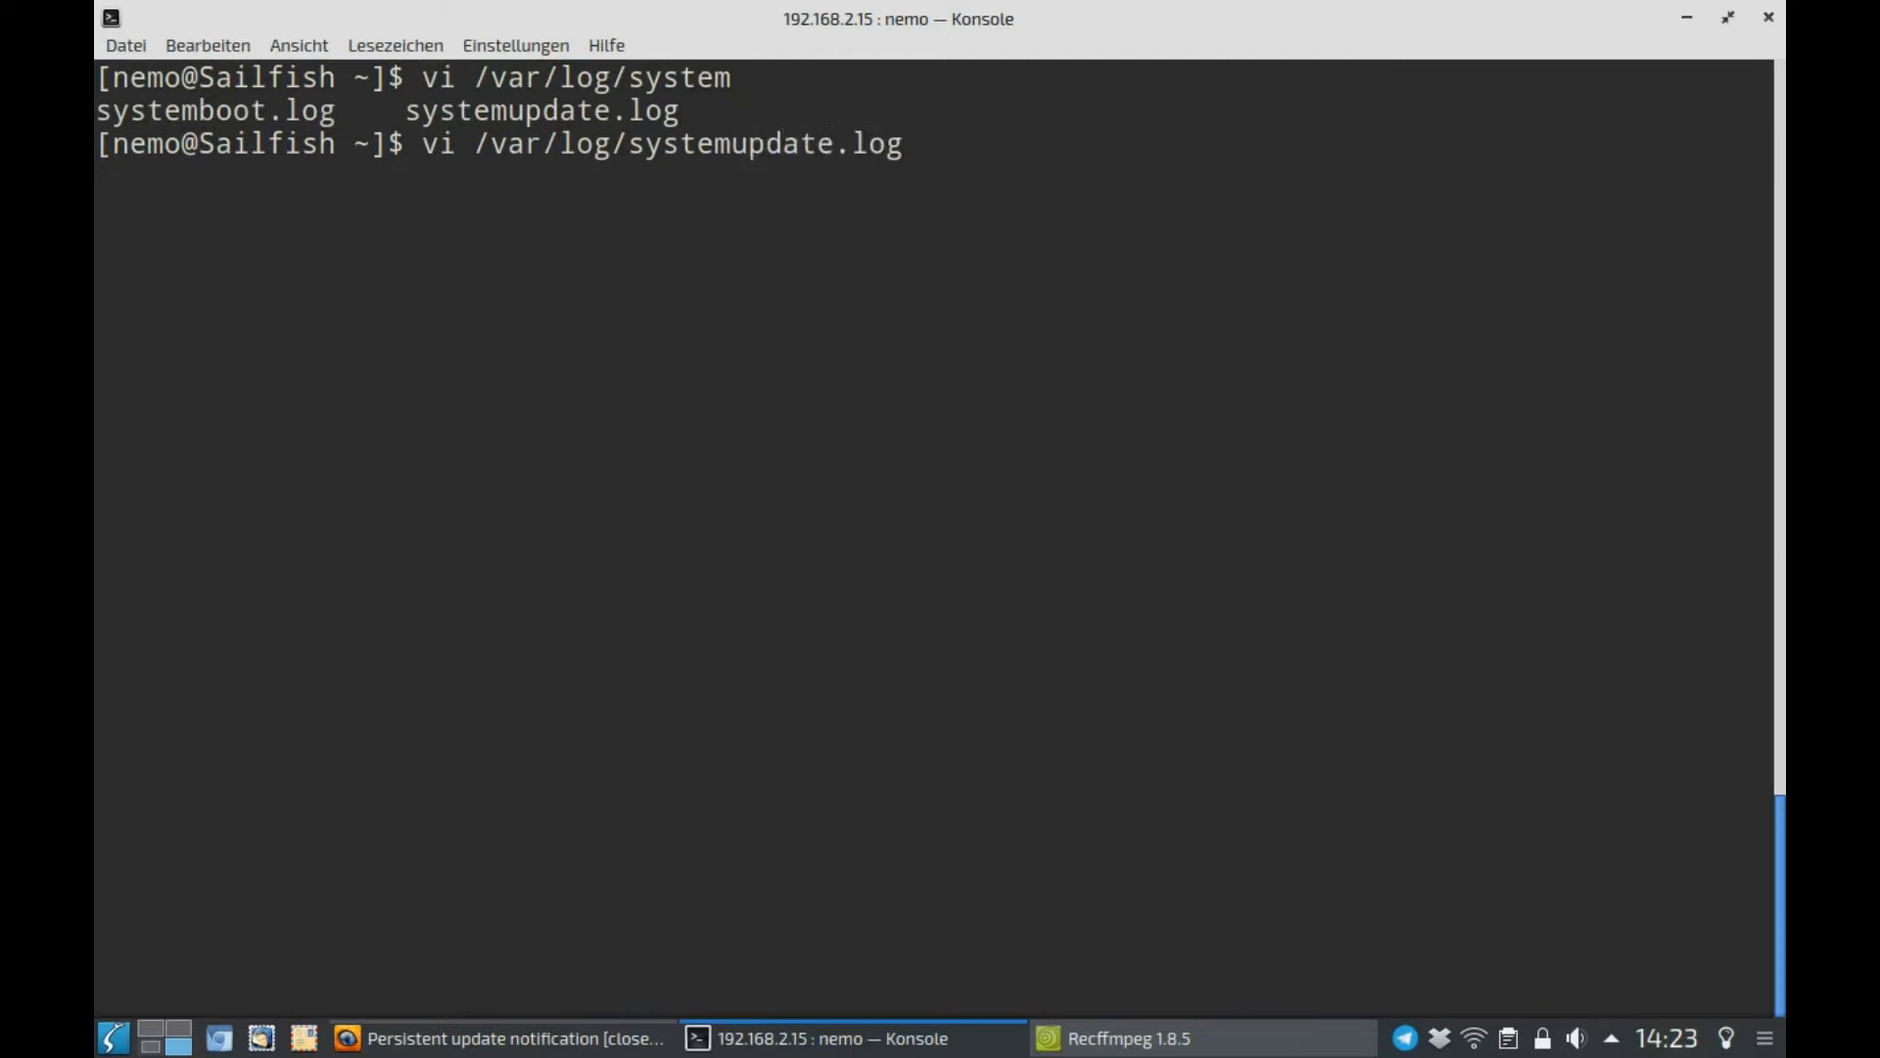
{"action": "key", "text": "Return"}
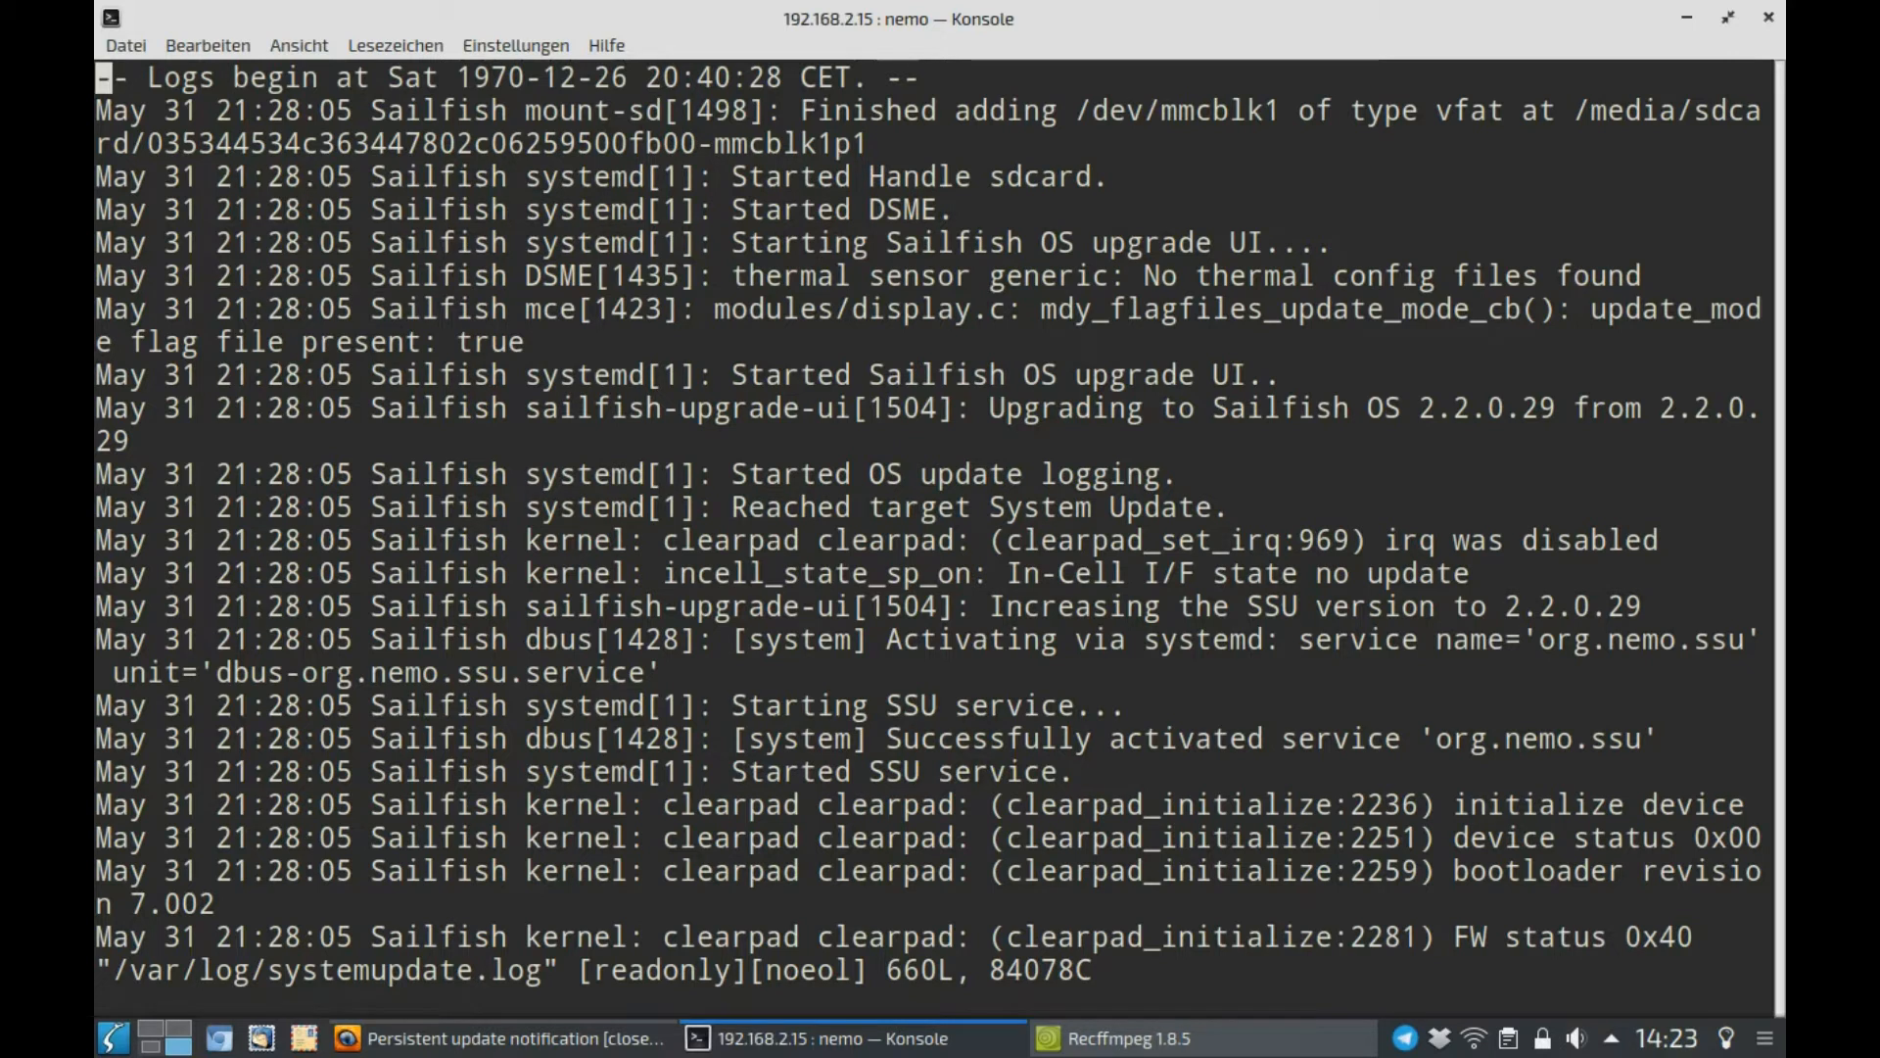
- Search the log for 'error' (no match) and read down through the PackageKit repo-enable entries
{"action": "type", "text": "/error"}
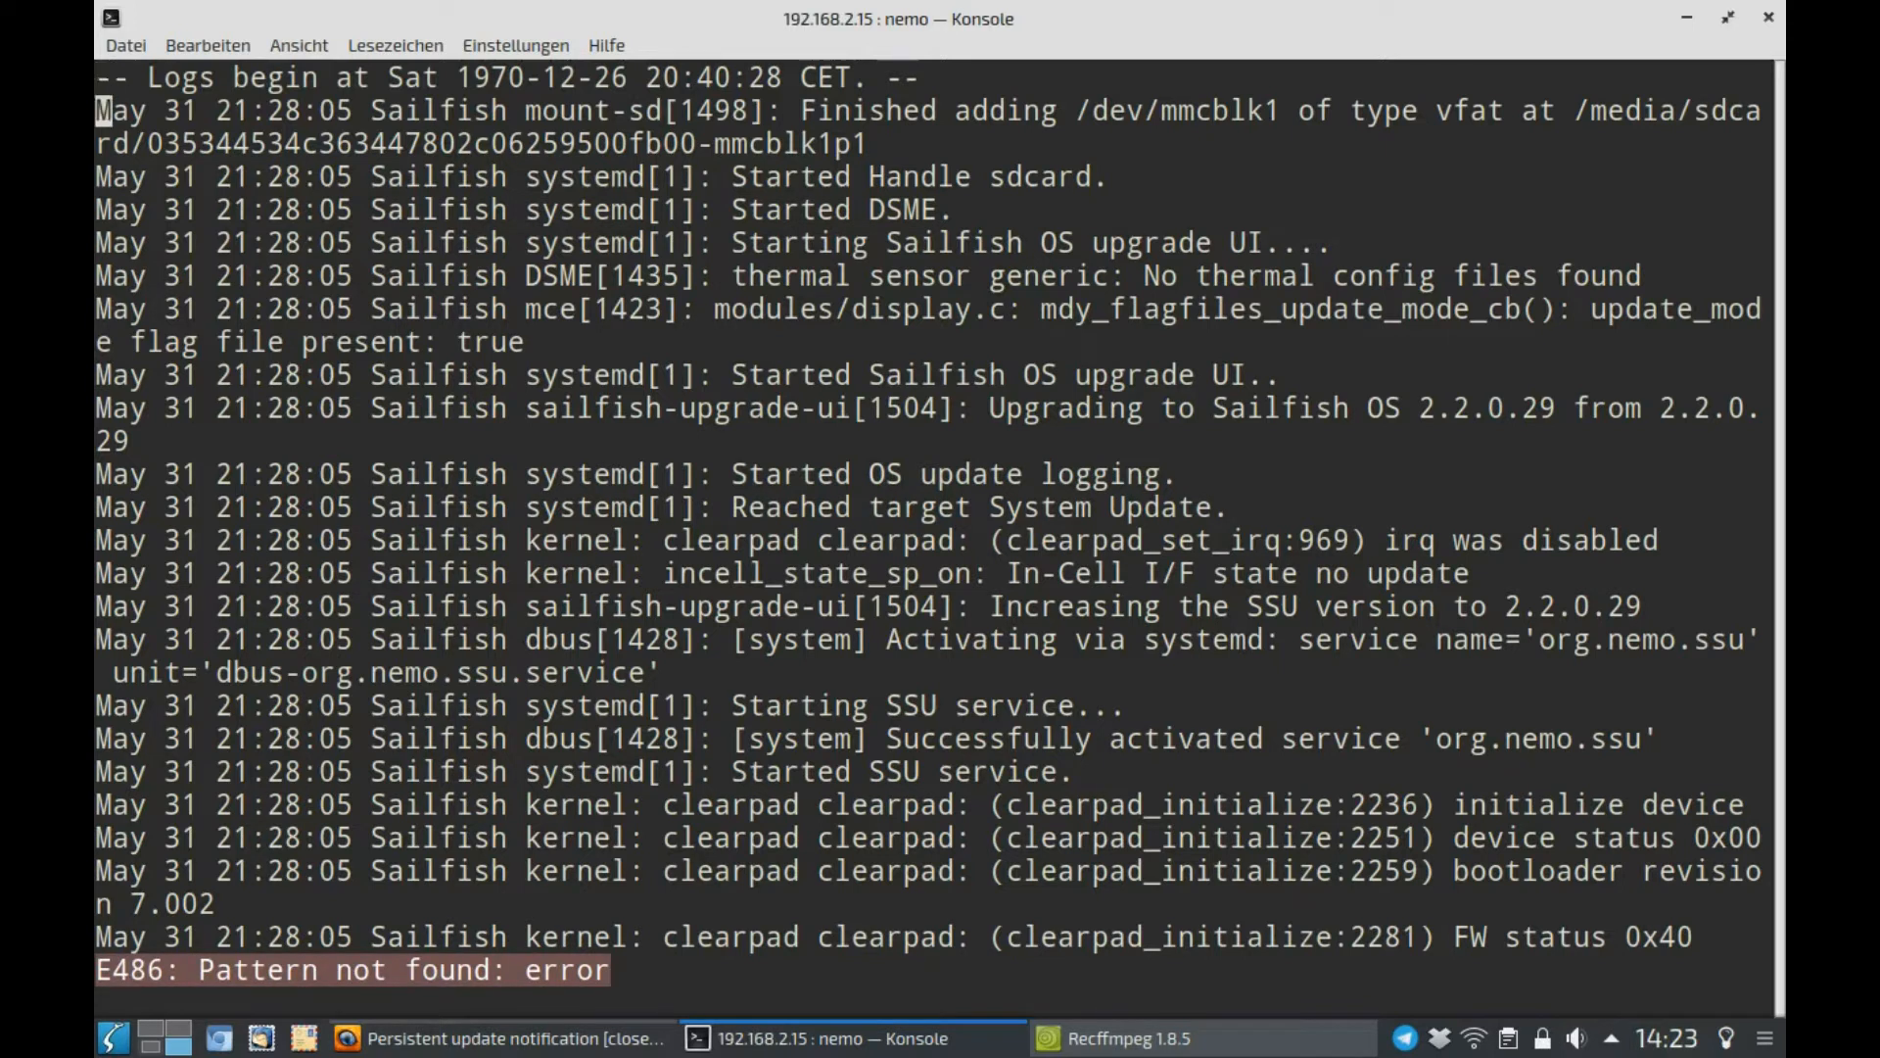
{"action": "scroll", "scroll_direction": "down", "scroll_amount": 3}
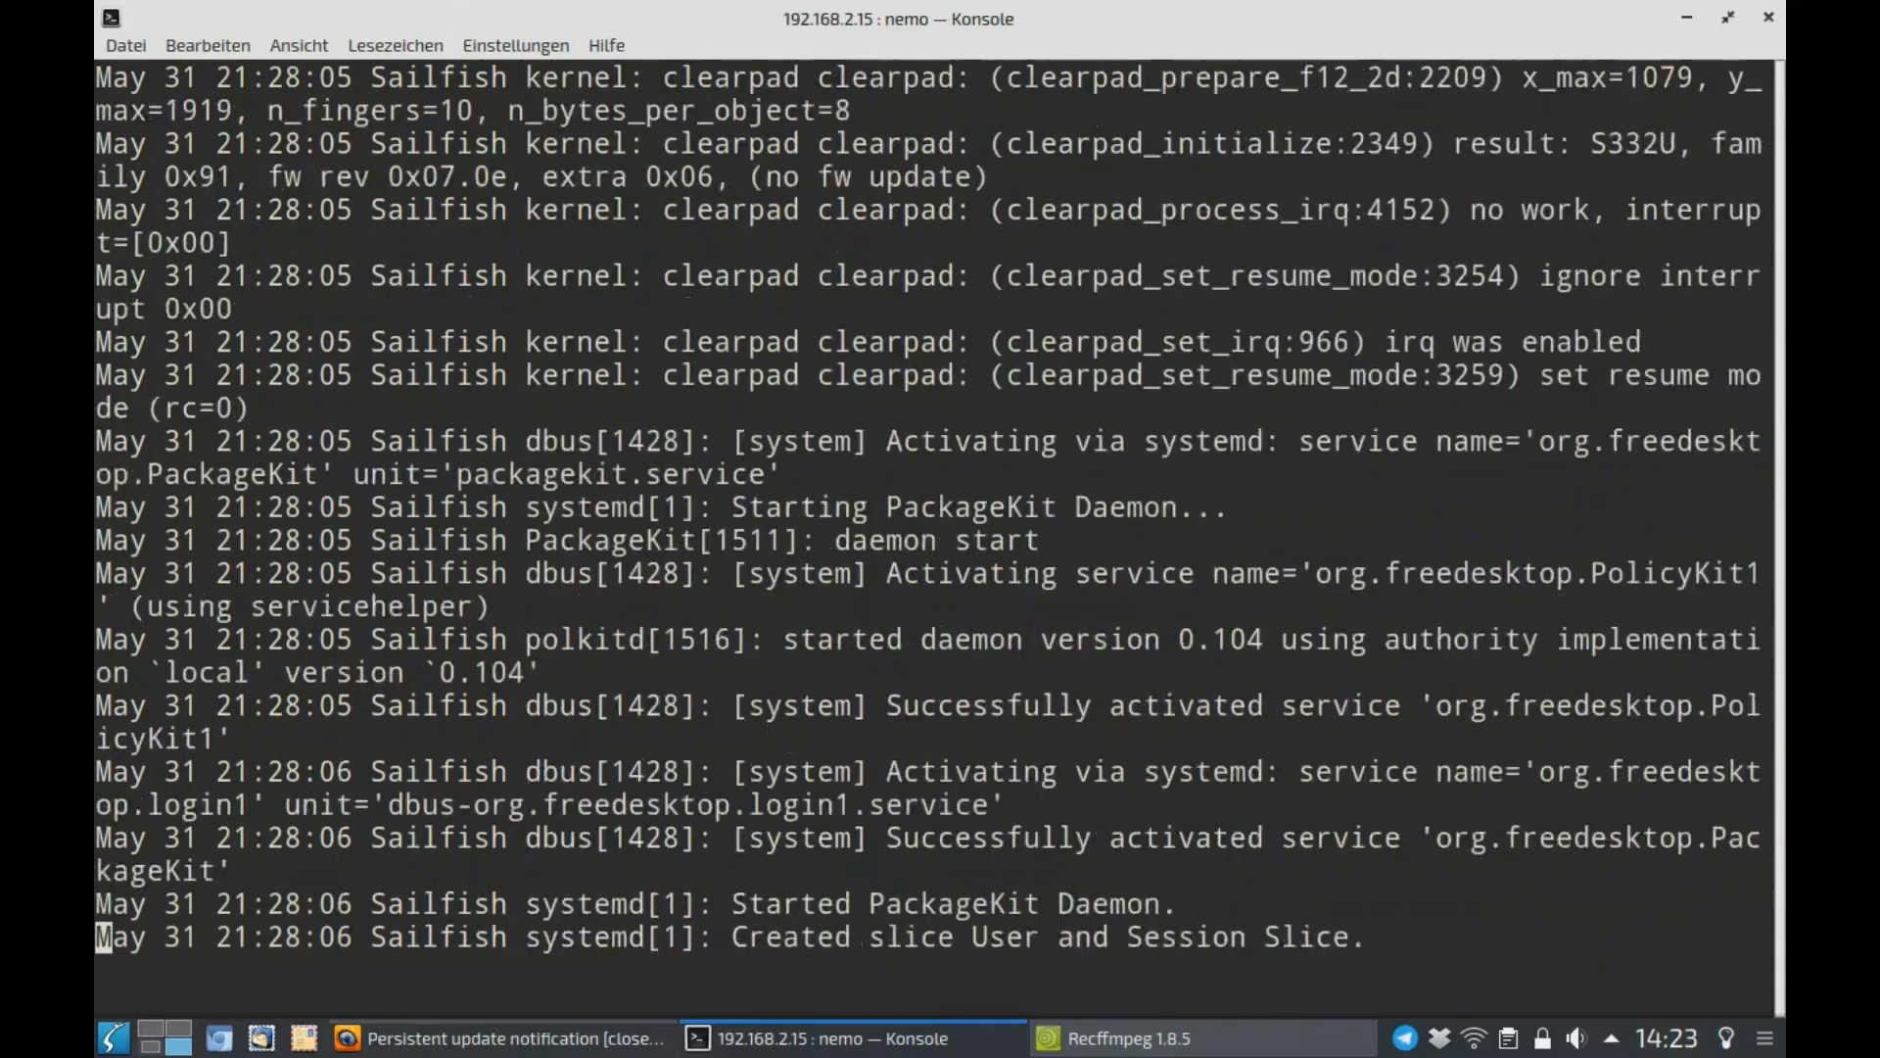
{"action": "scroll", "scroll_direction": "down", "scroll_amount": 3}
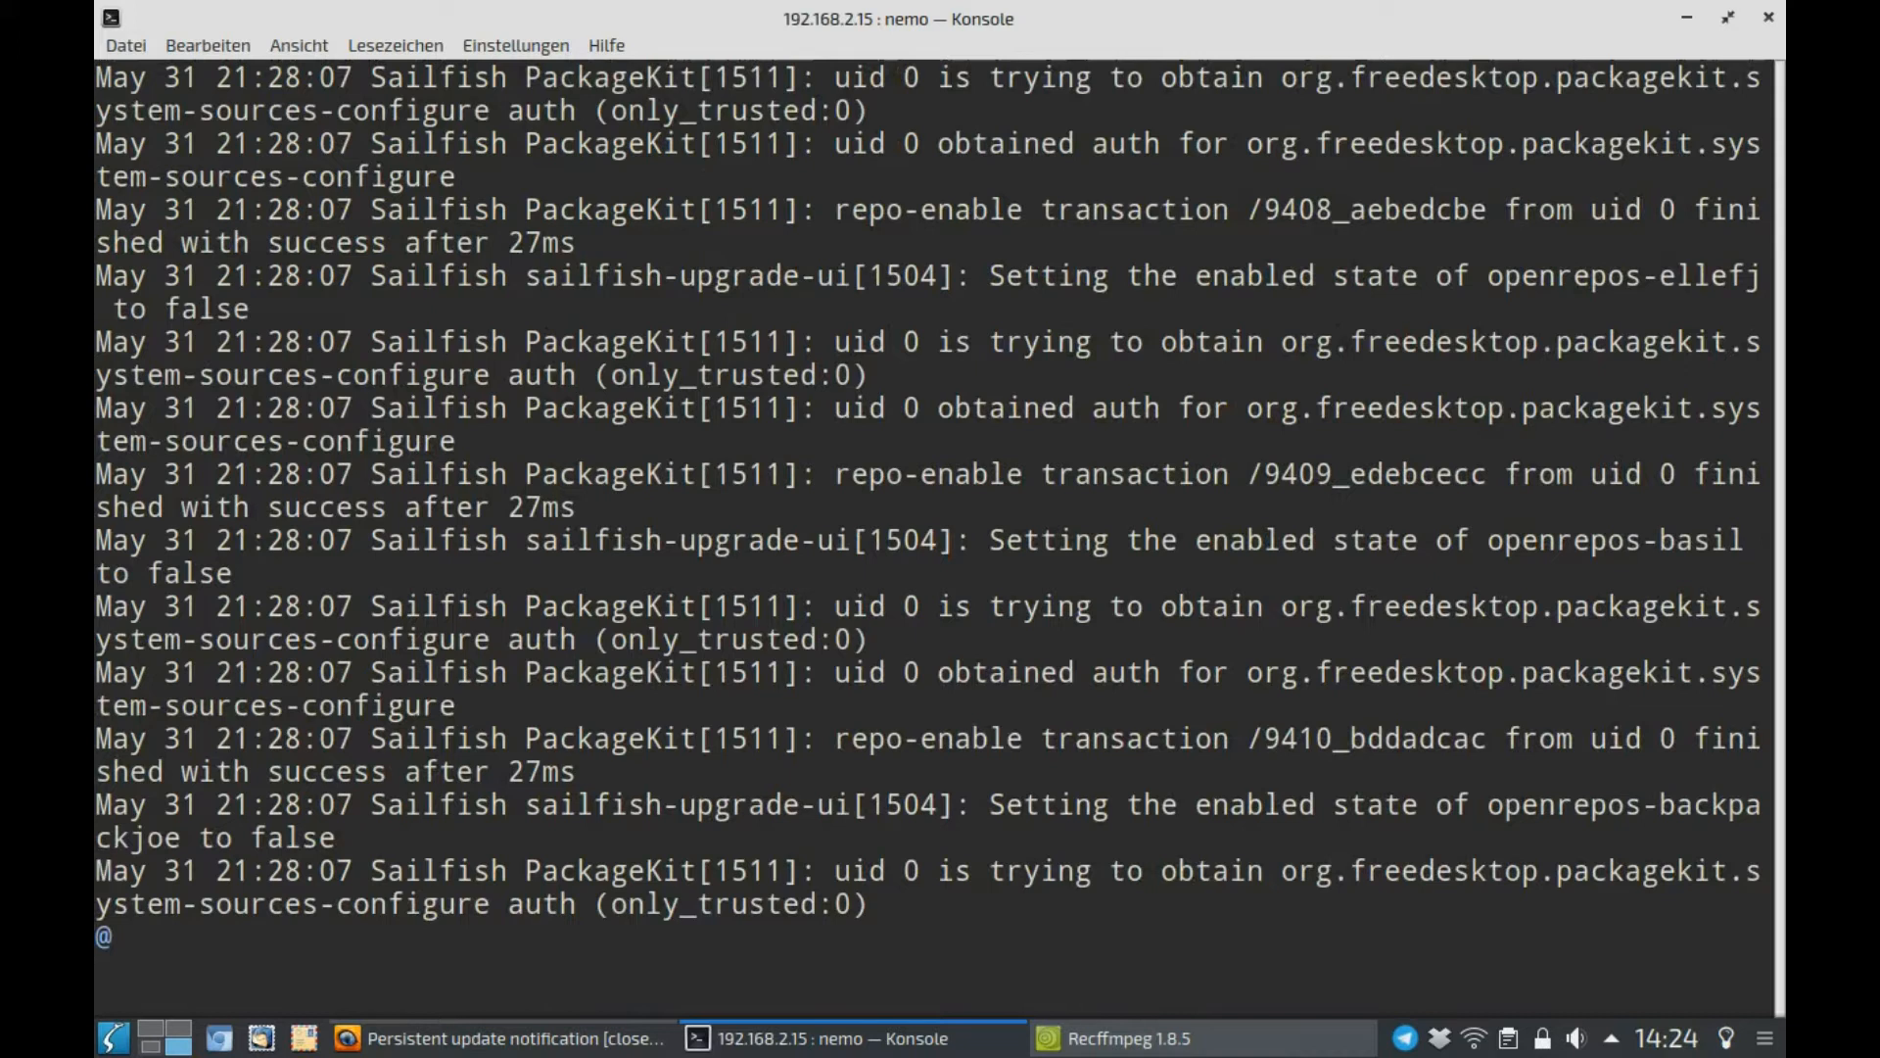
{"action": "scroll", "scroll_direction": "down", "scroll_amount": 3}
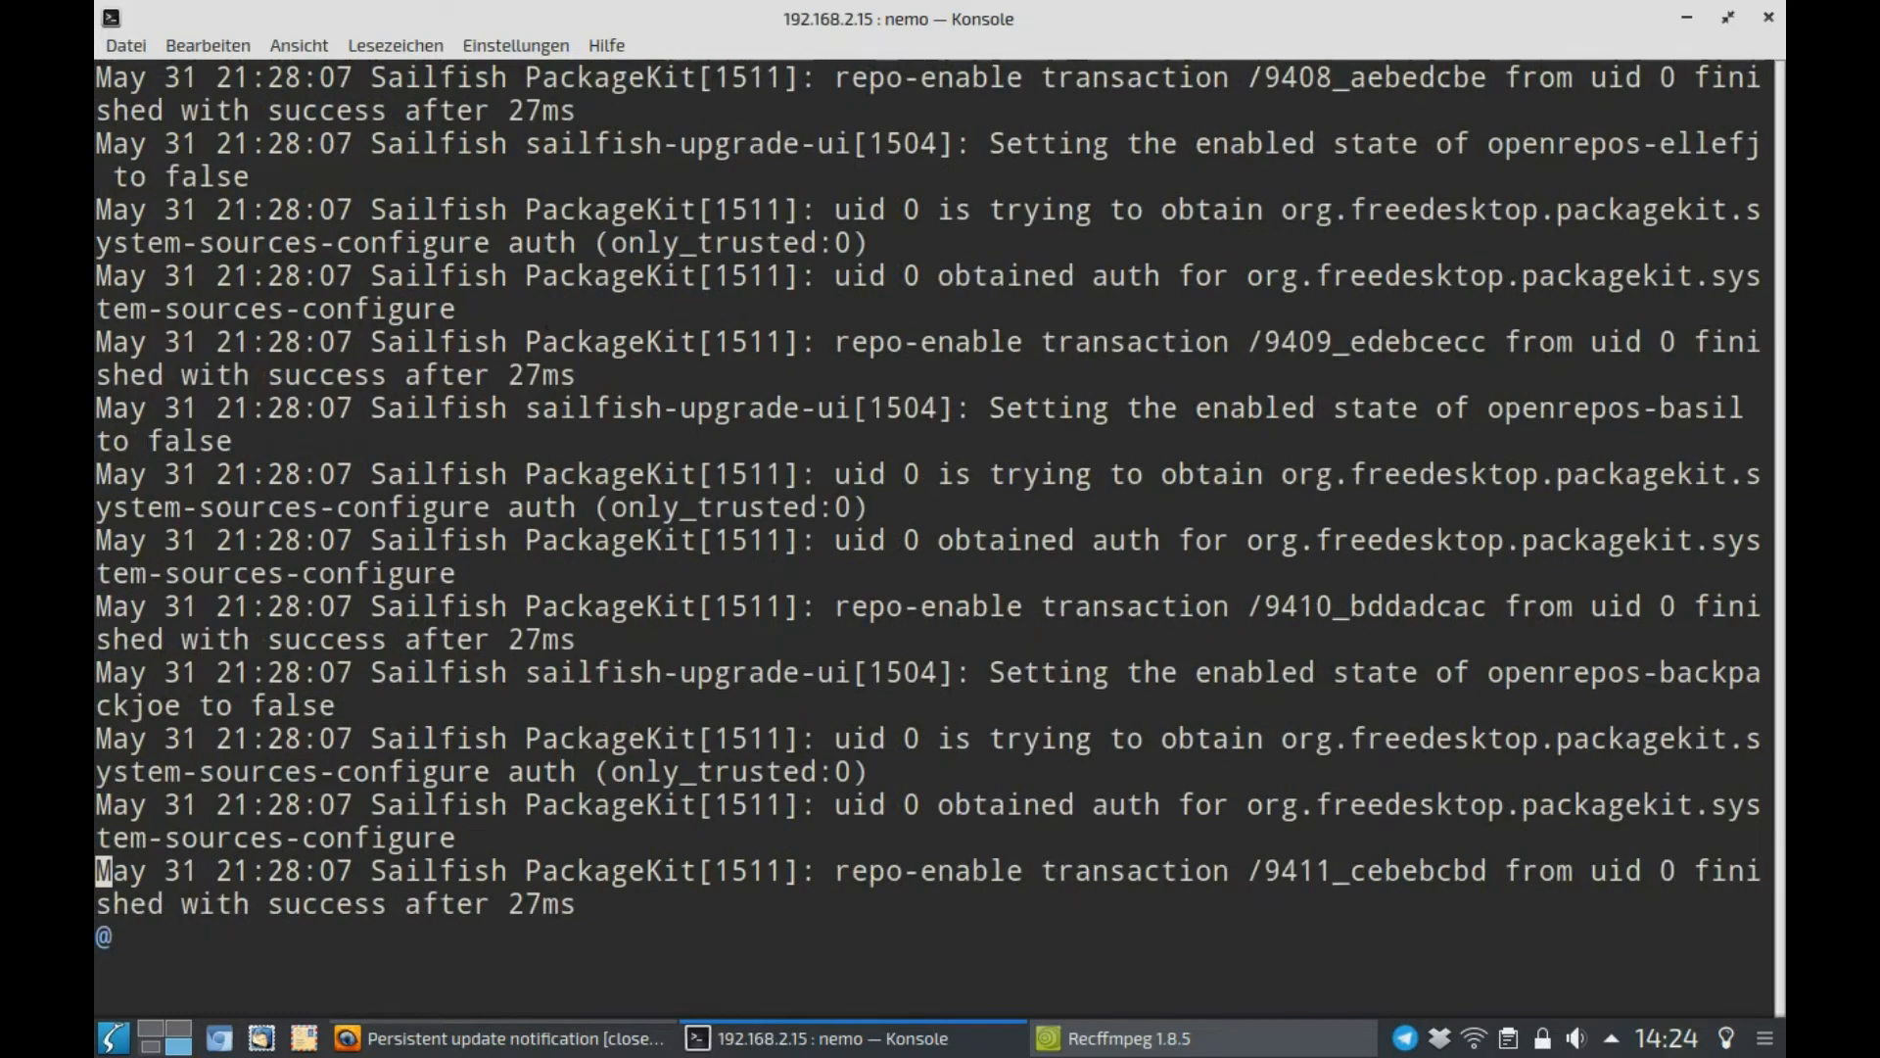